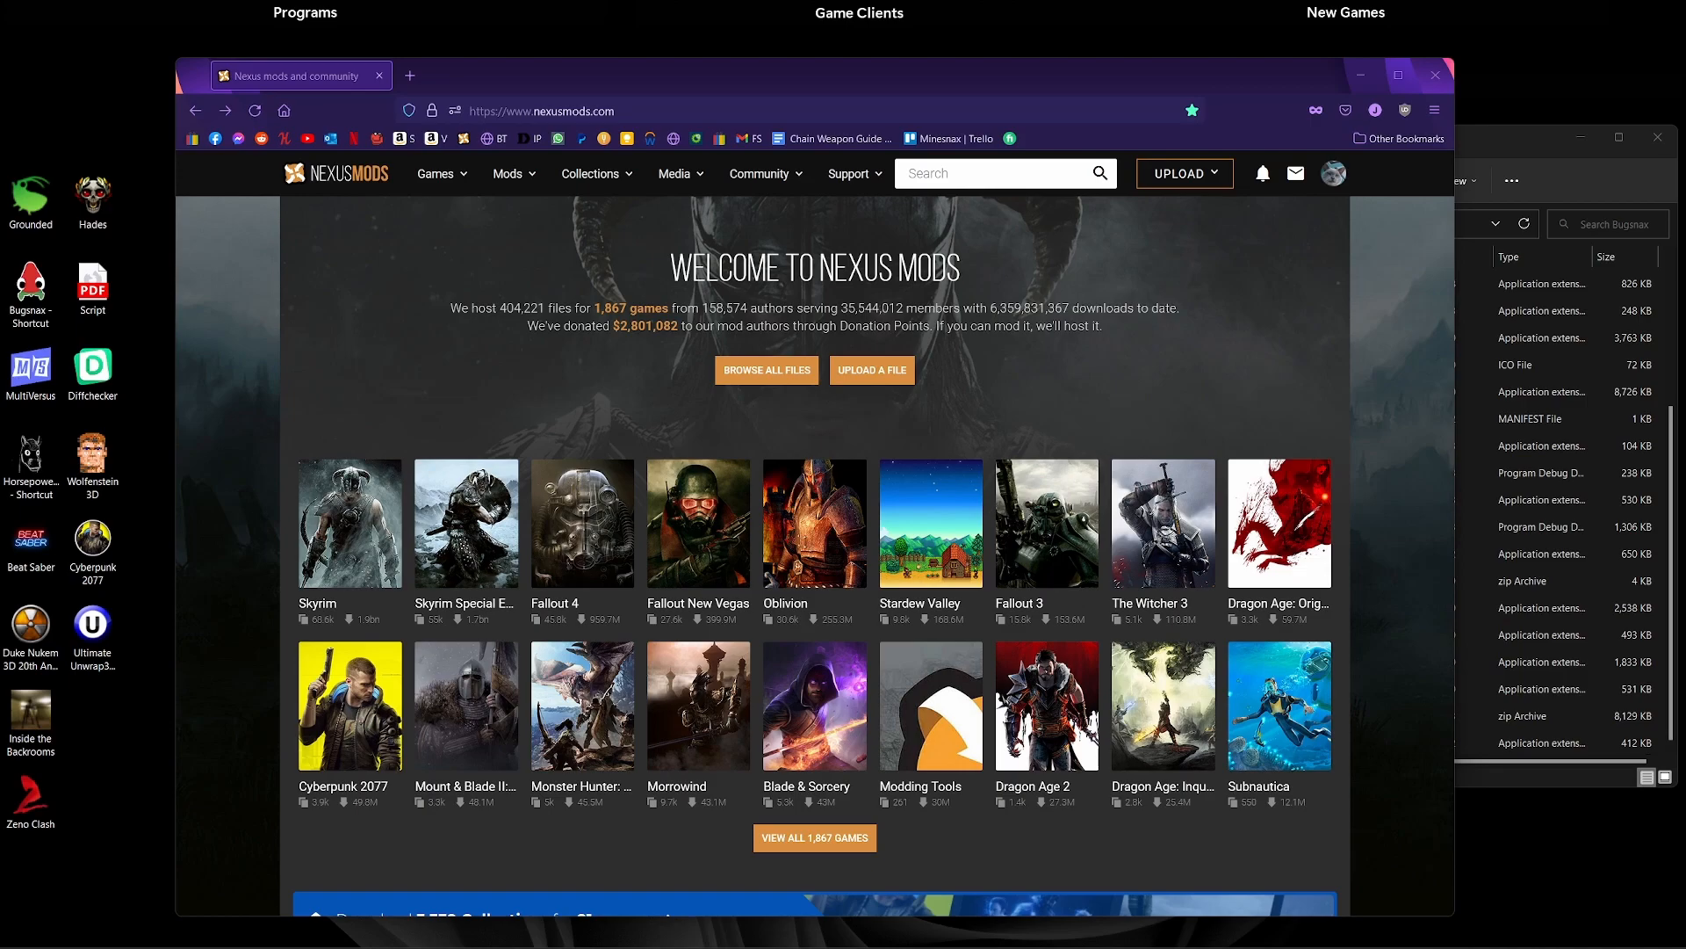
pyautogui.moveTo(1507, 429)
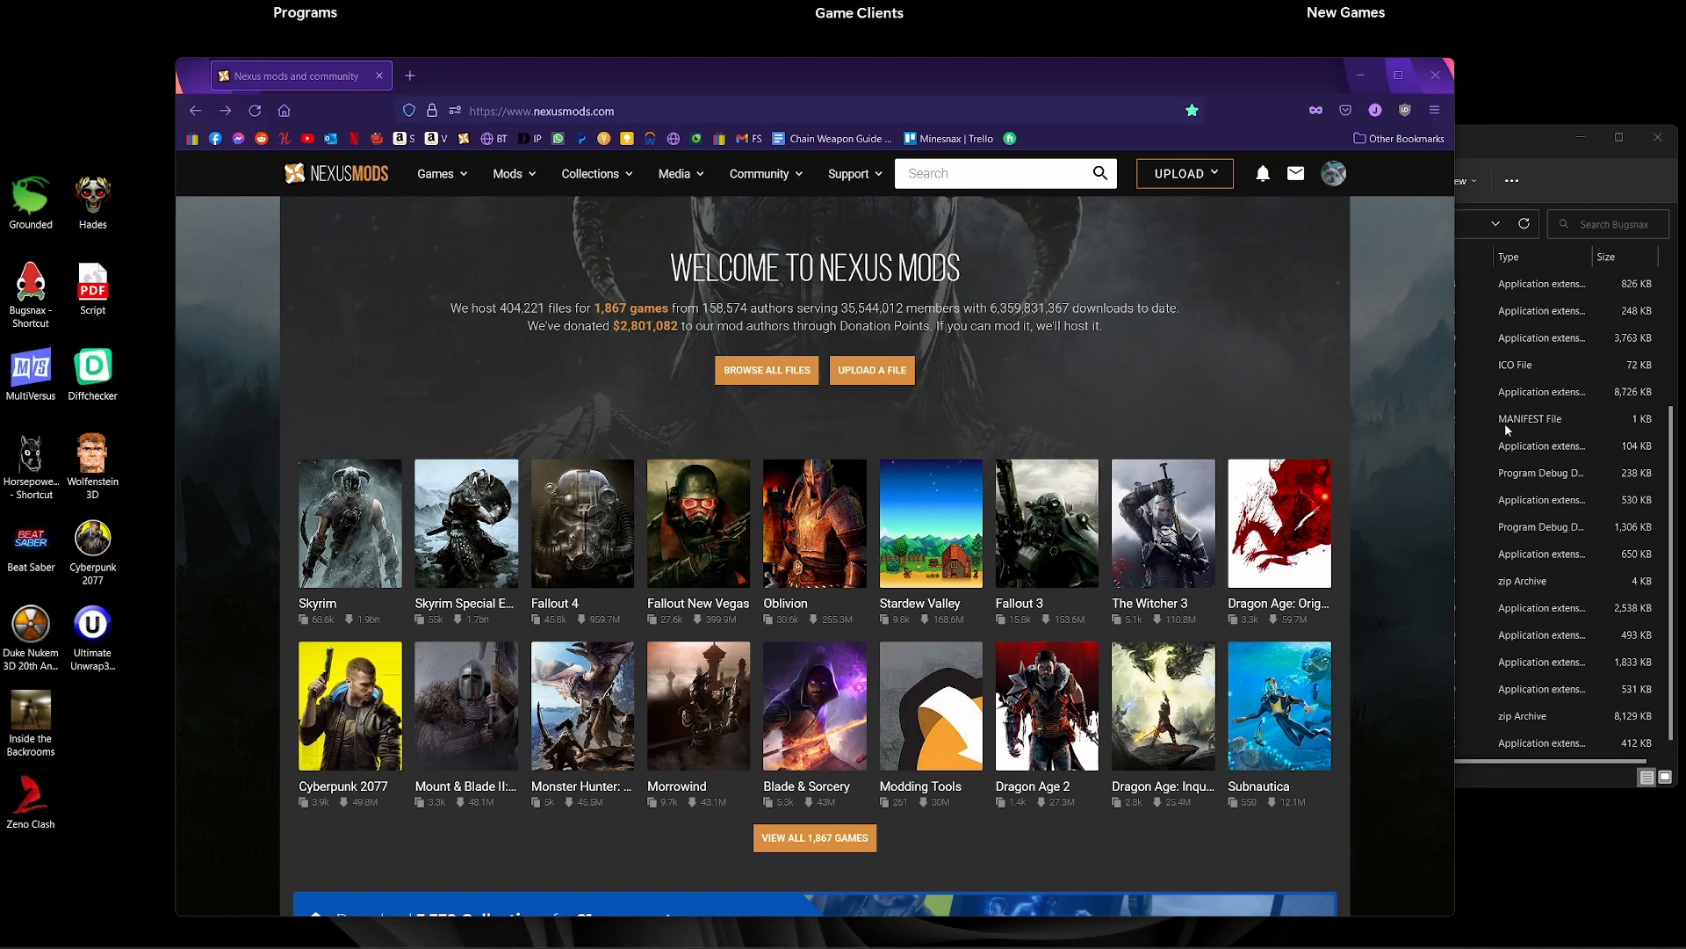
# - Go to the Bugsnax game page from the Nexus Mods homepage
pyautogui.click(543, 109)
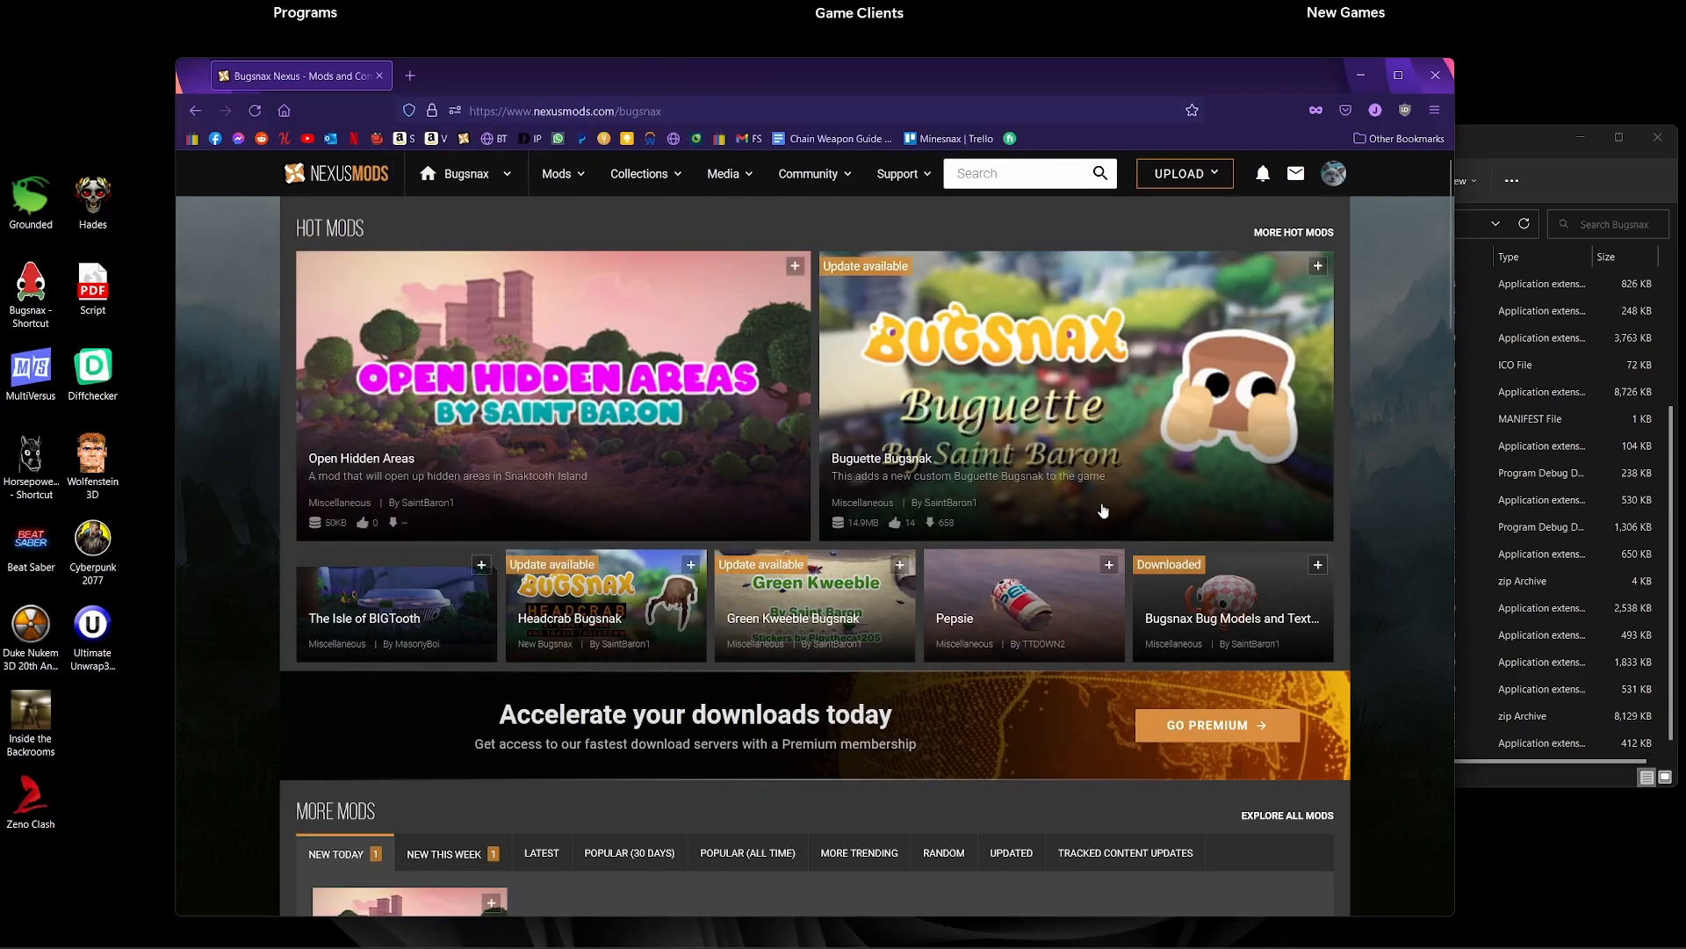
pyautogui.moveTo(1135, 615)
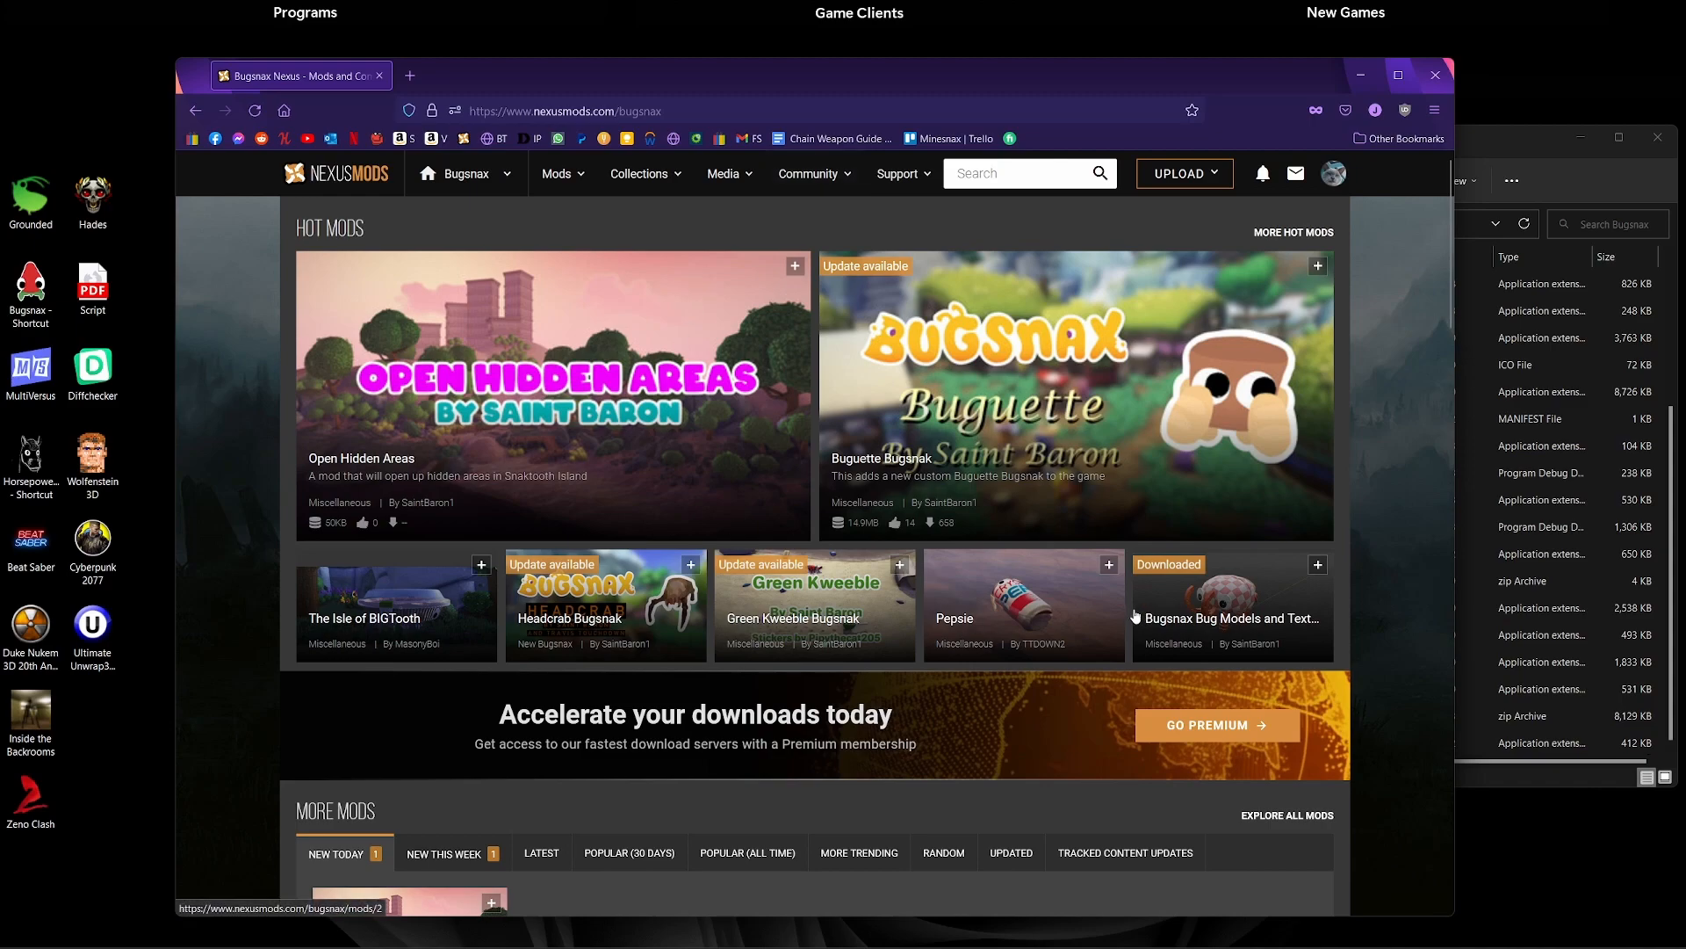
pyautogui.moveTo(1047, 445)
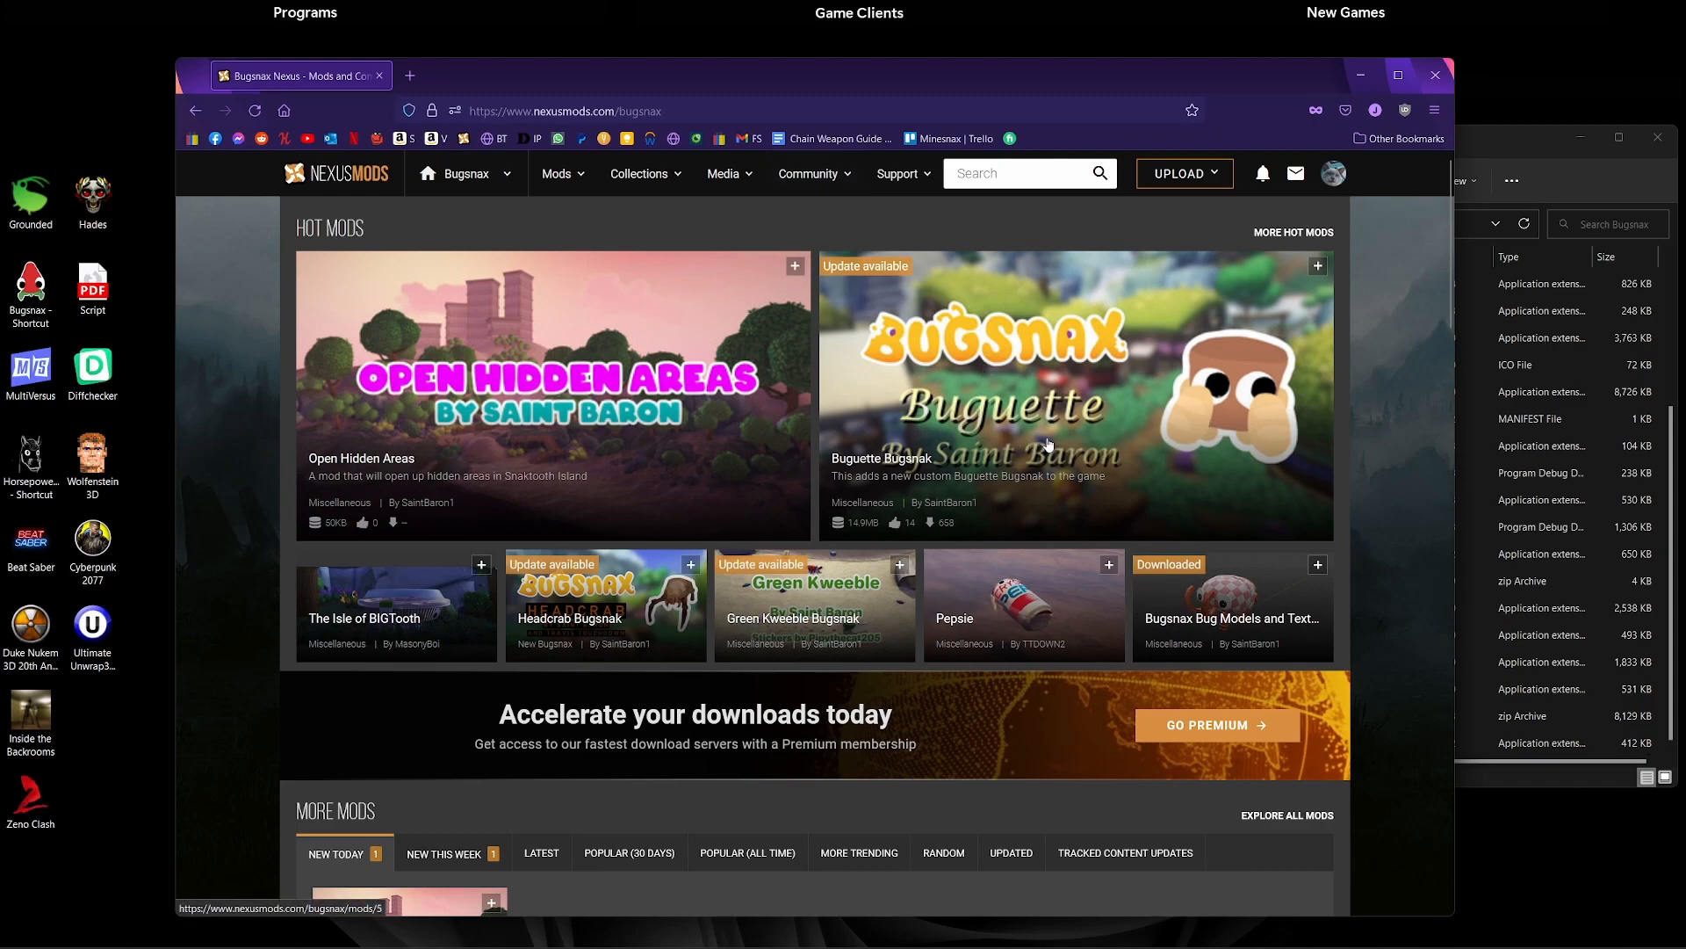
# - Download the SB_Buguette zip via Manual download and Slow Download on the Buguette Bugsnak page
pyautogui.click(1072, 393)
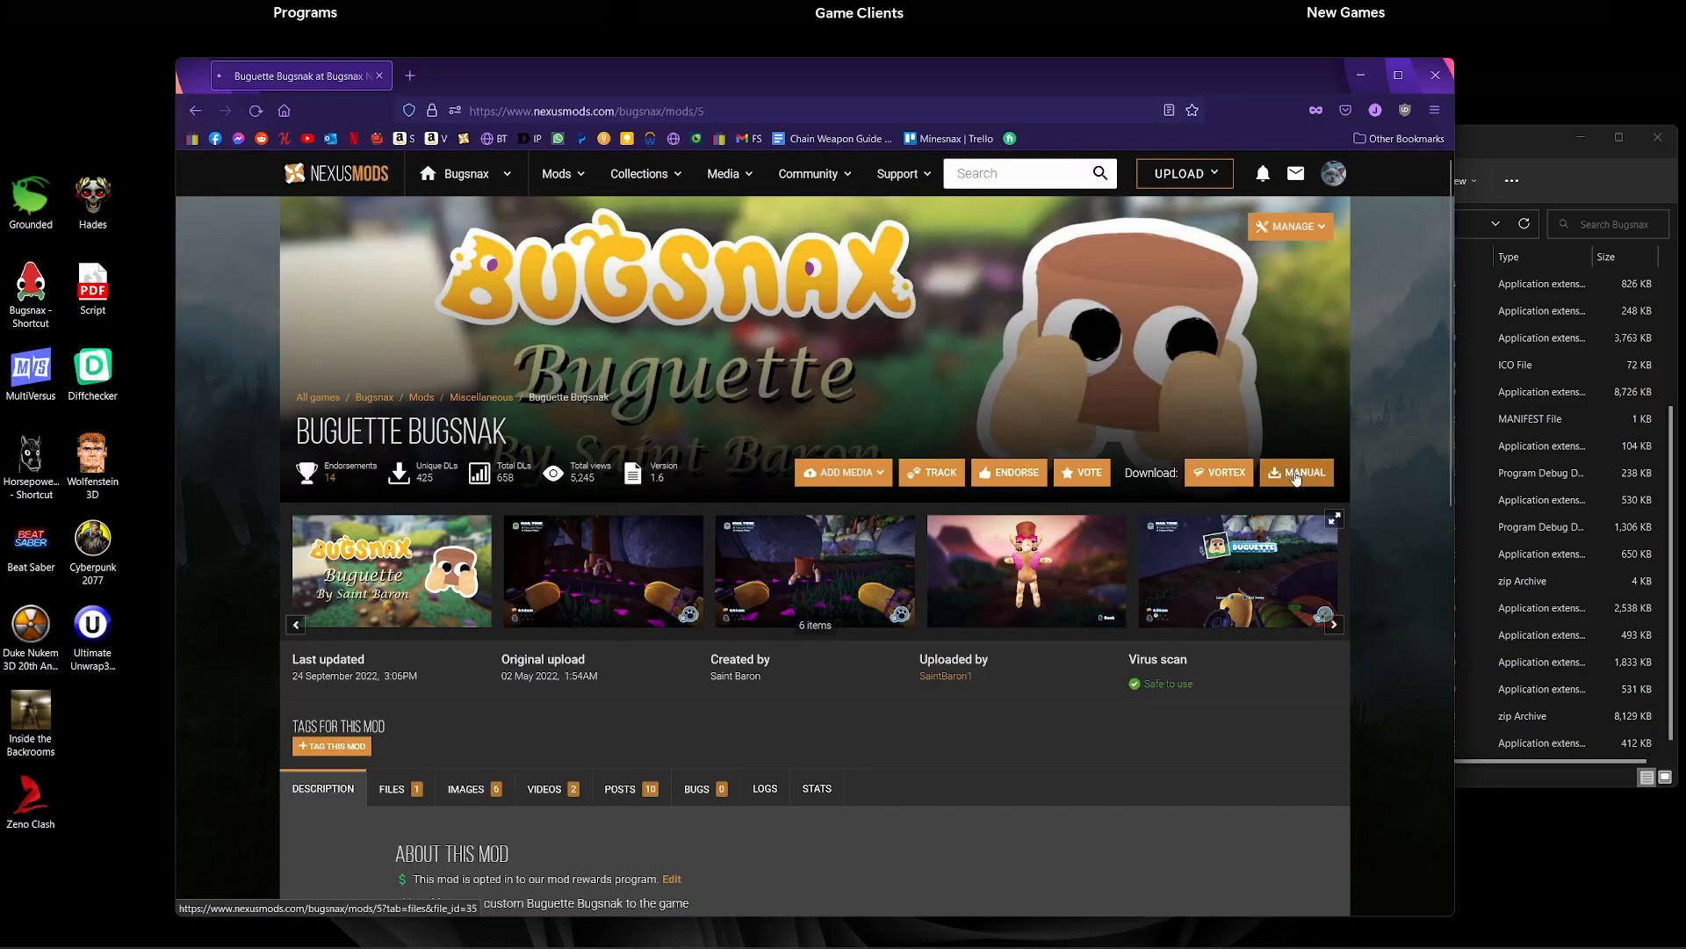
pyautogui.click(1302, 473)
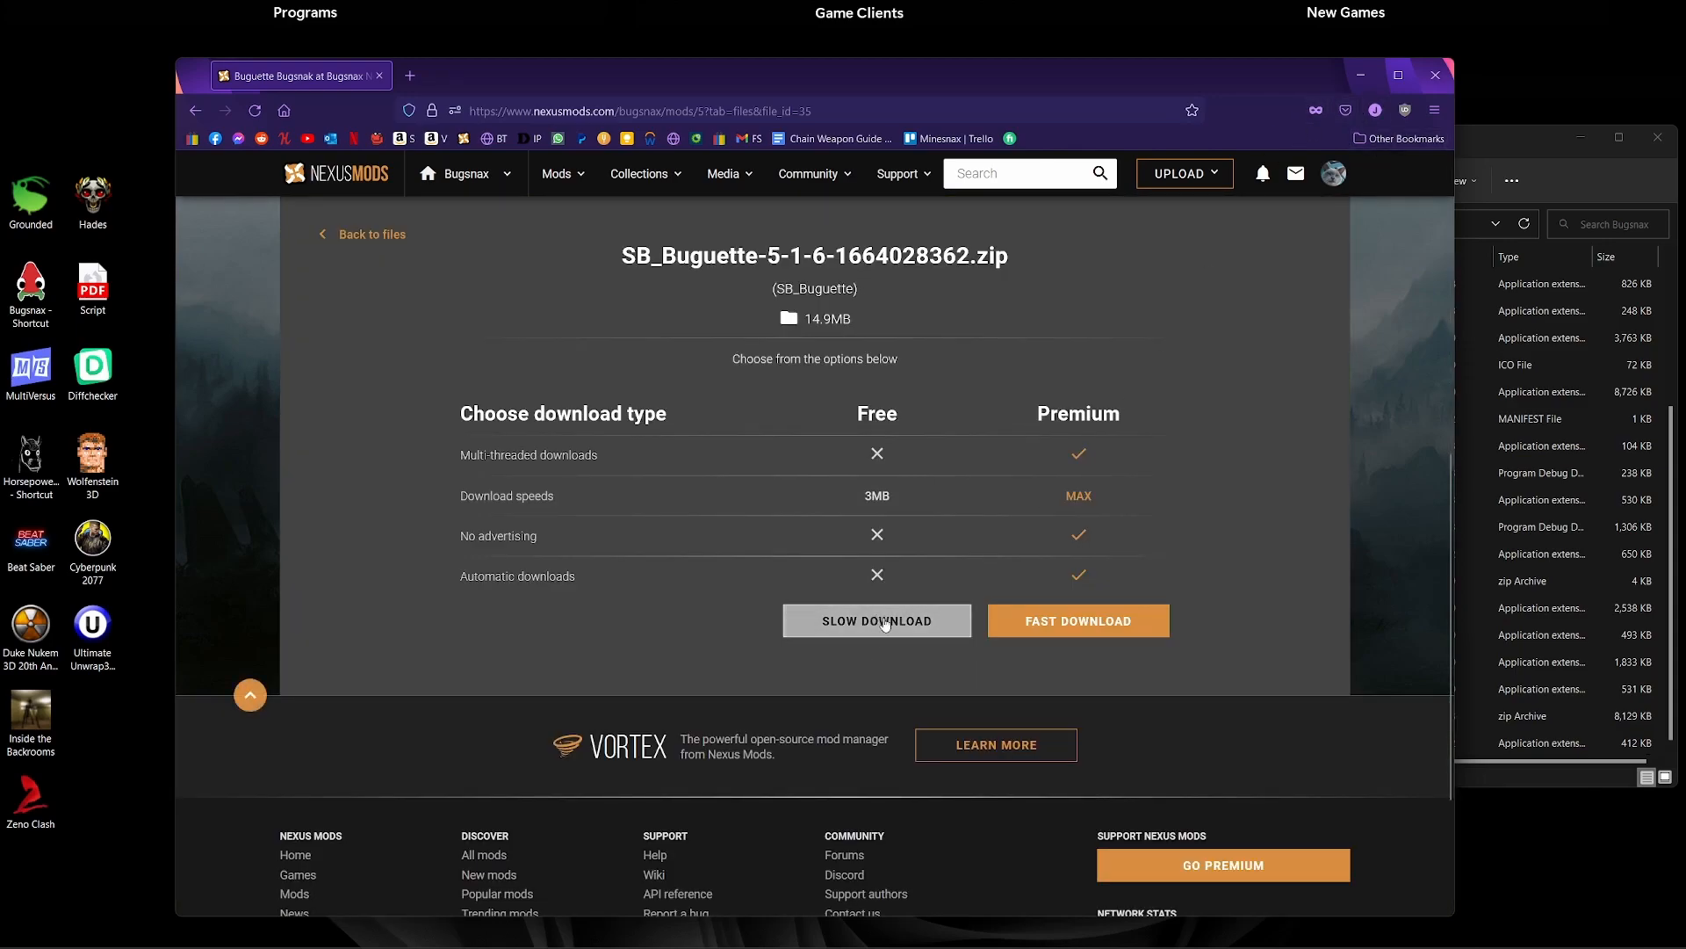
pyautogui.click(875, 620)
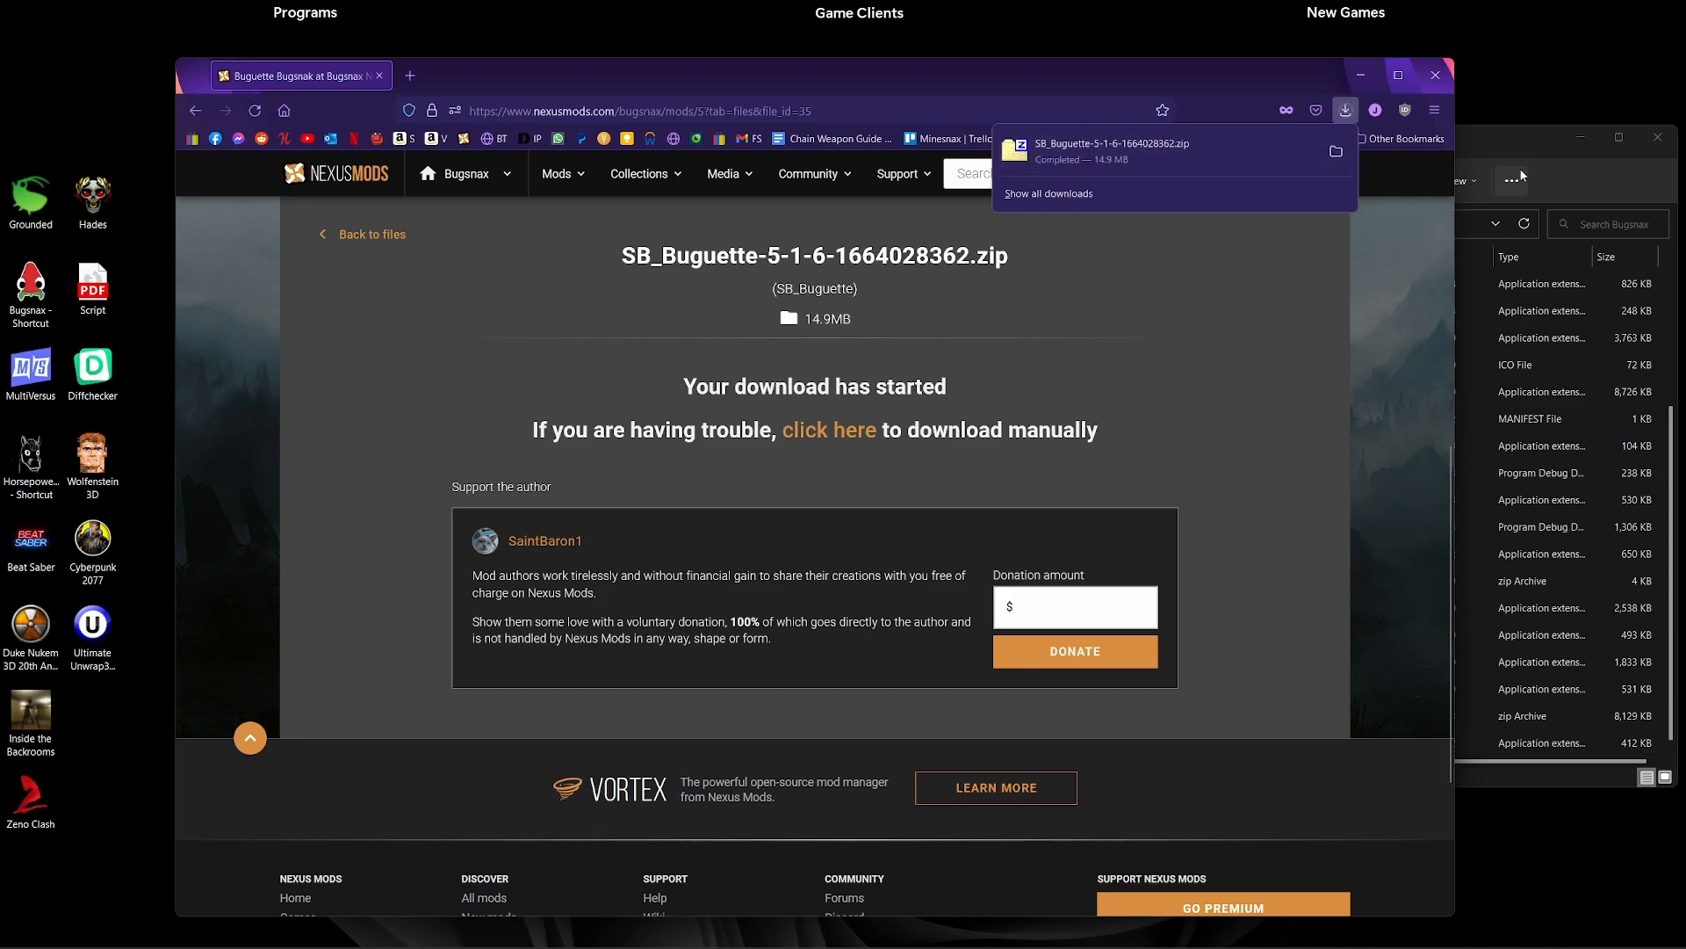
pyautogui.moveTo(1486, 153)
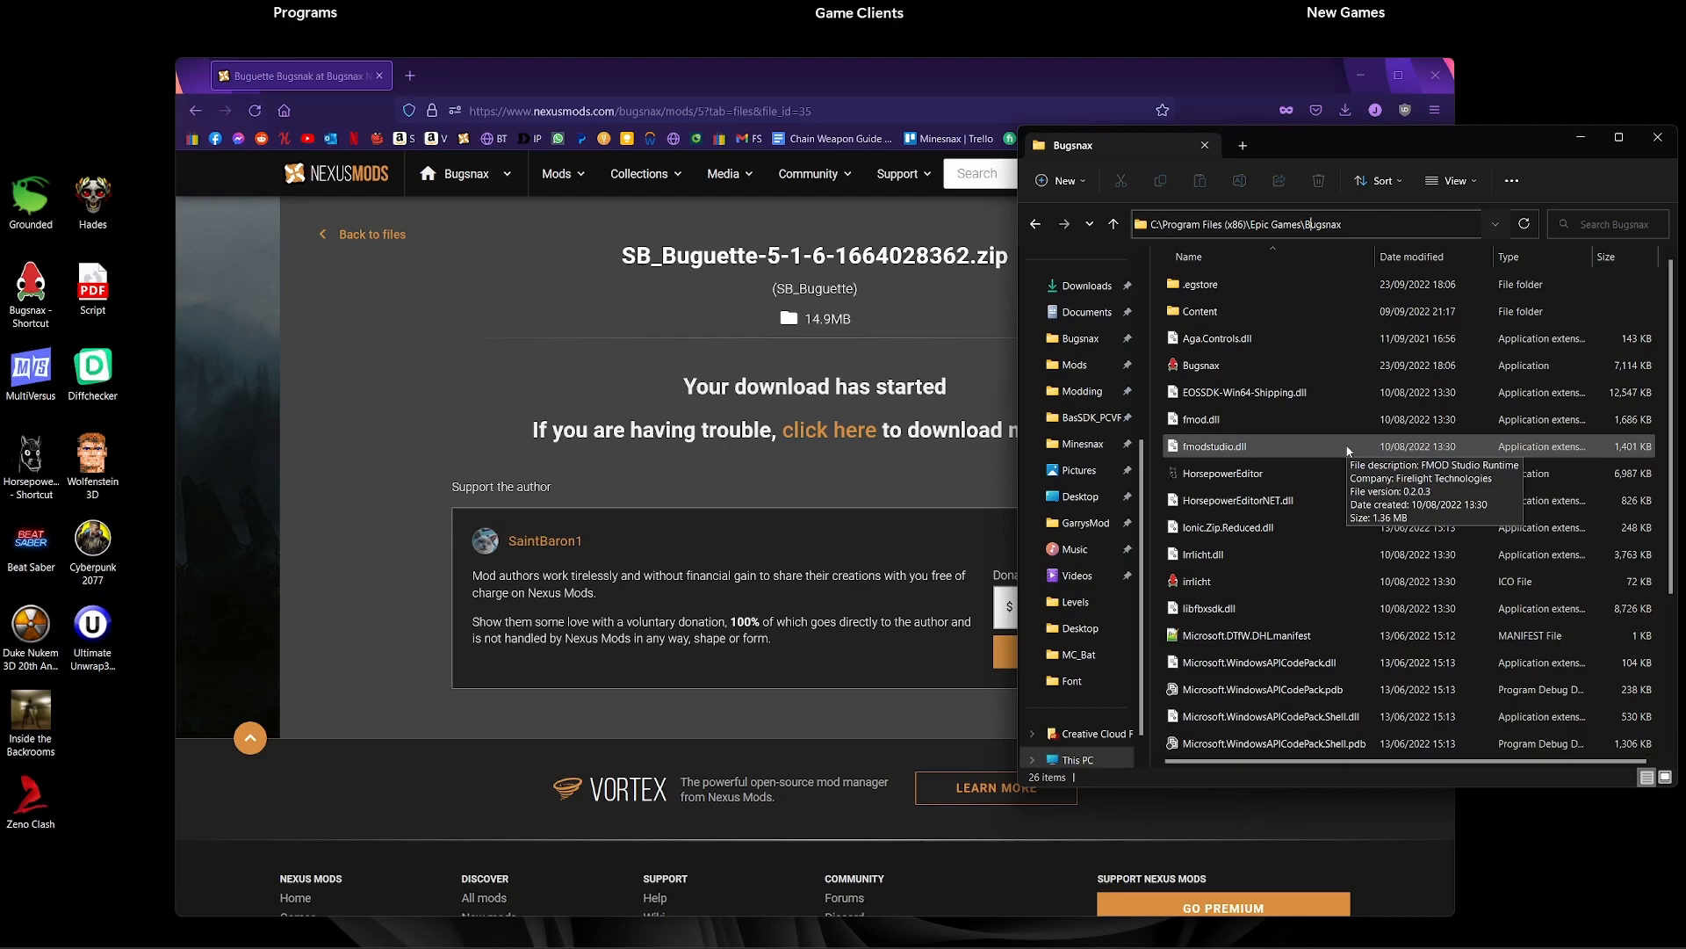
pyautogui.moveTo(1197, 311)
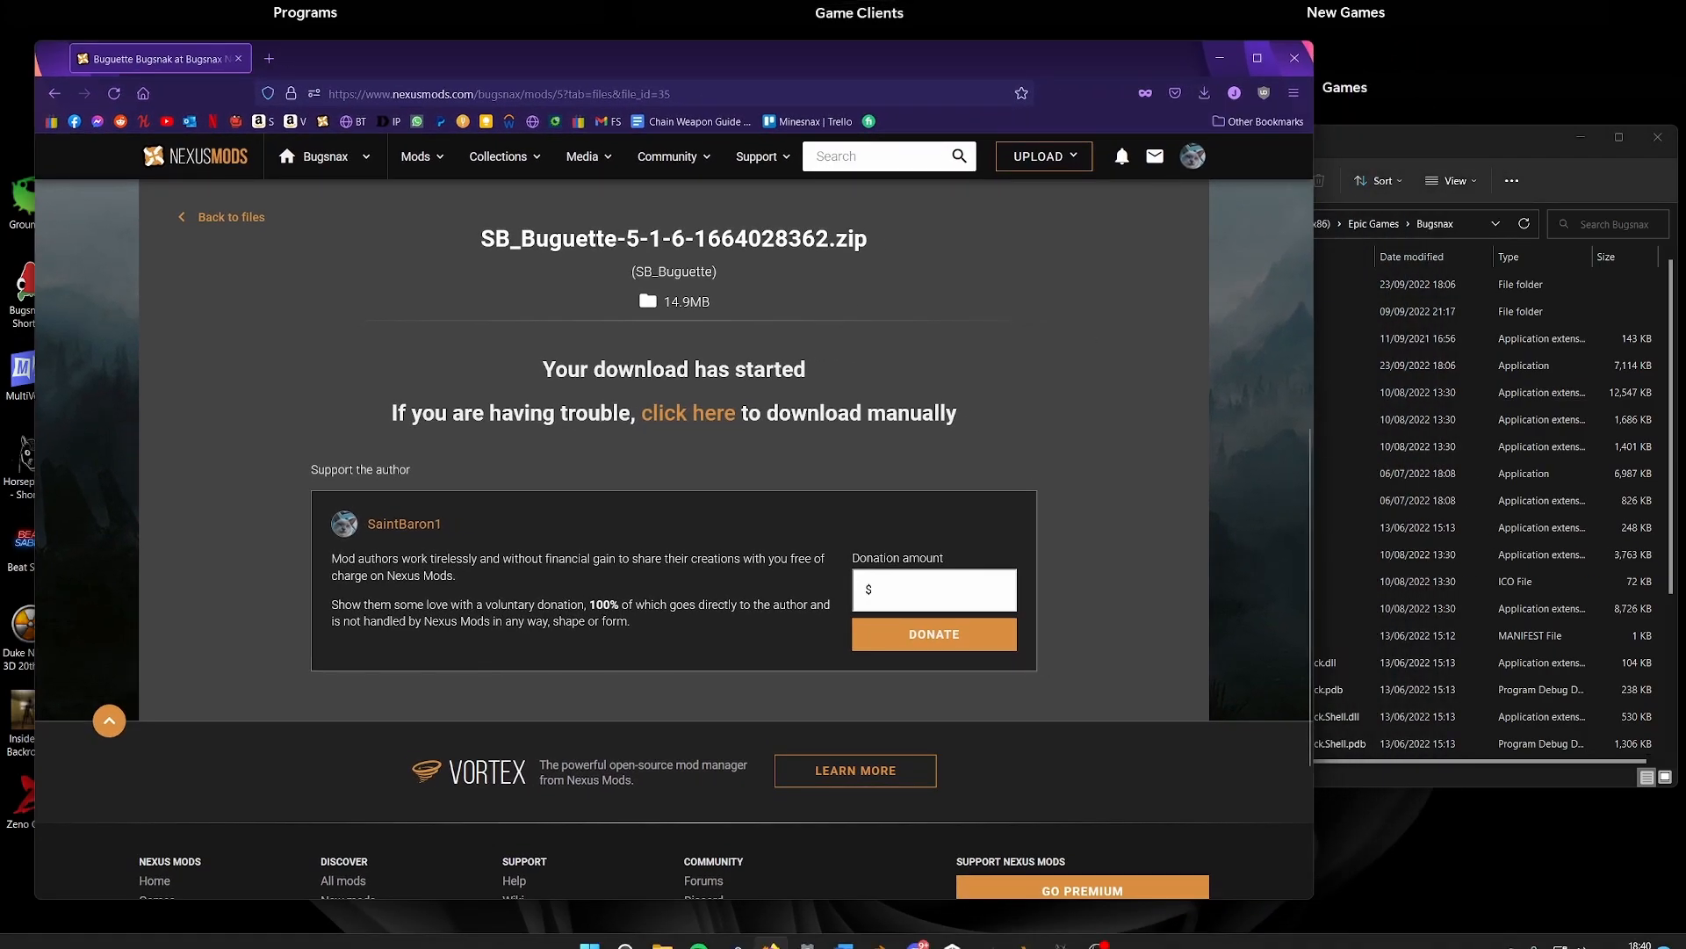
# - Select the downloaded SB_Buguette zip in the Downloads folder
pyautogui.click(1205, 93)
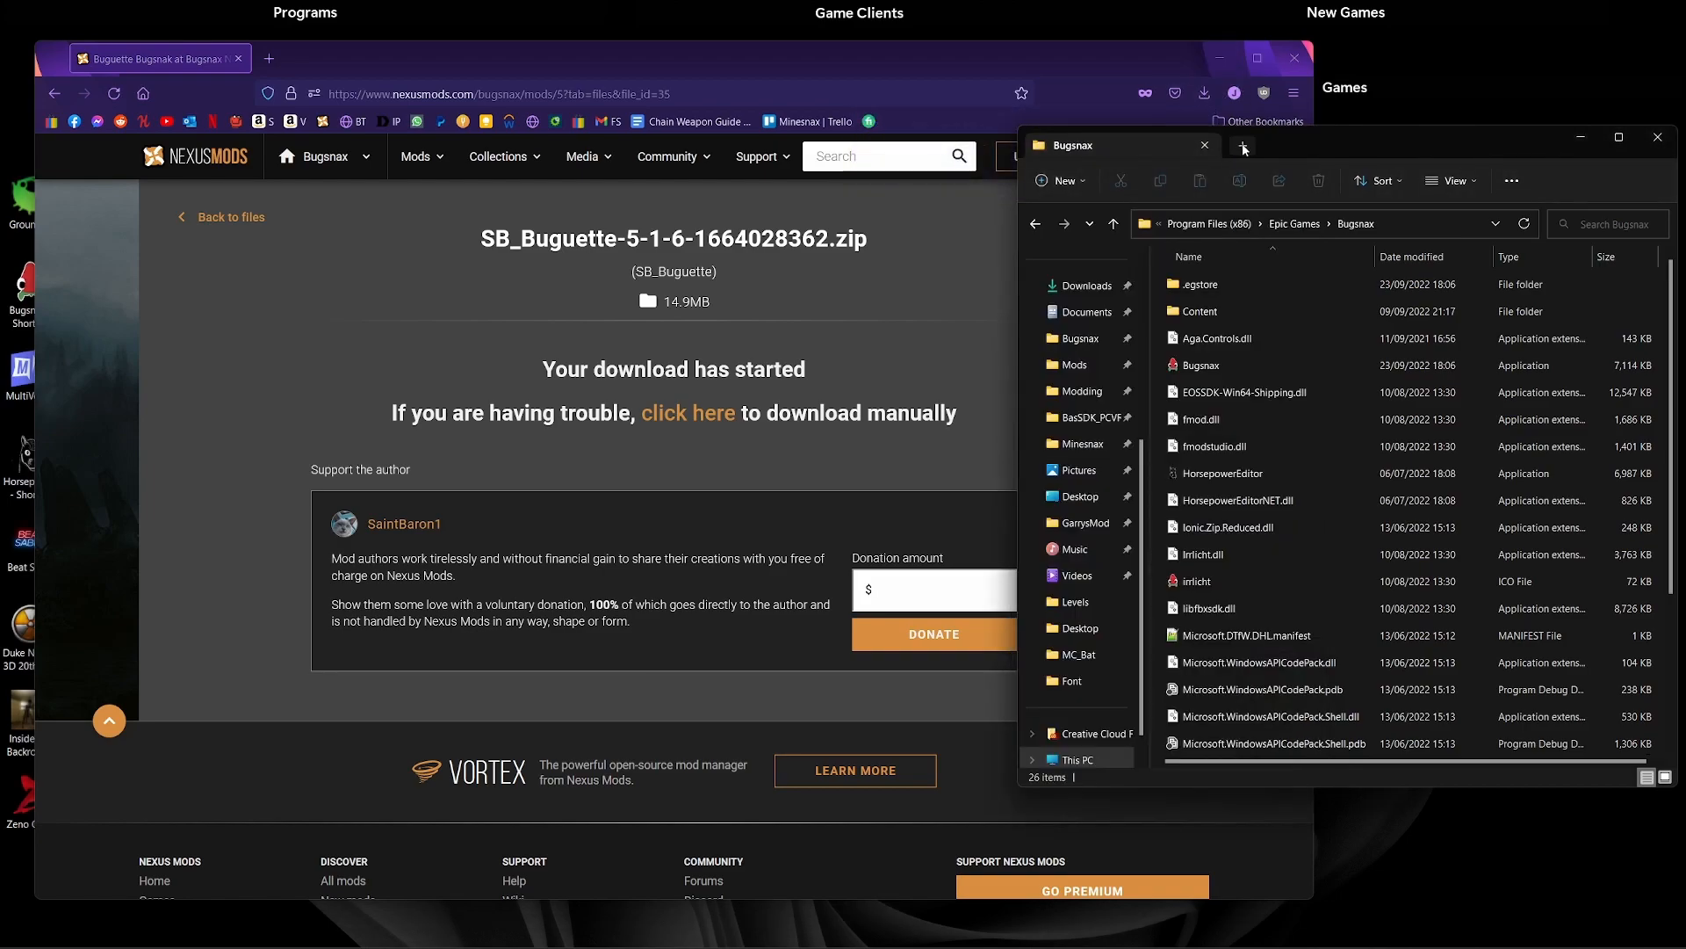
pyautogui.click(1087, 285)
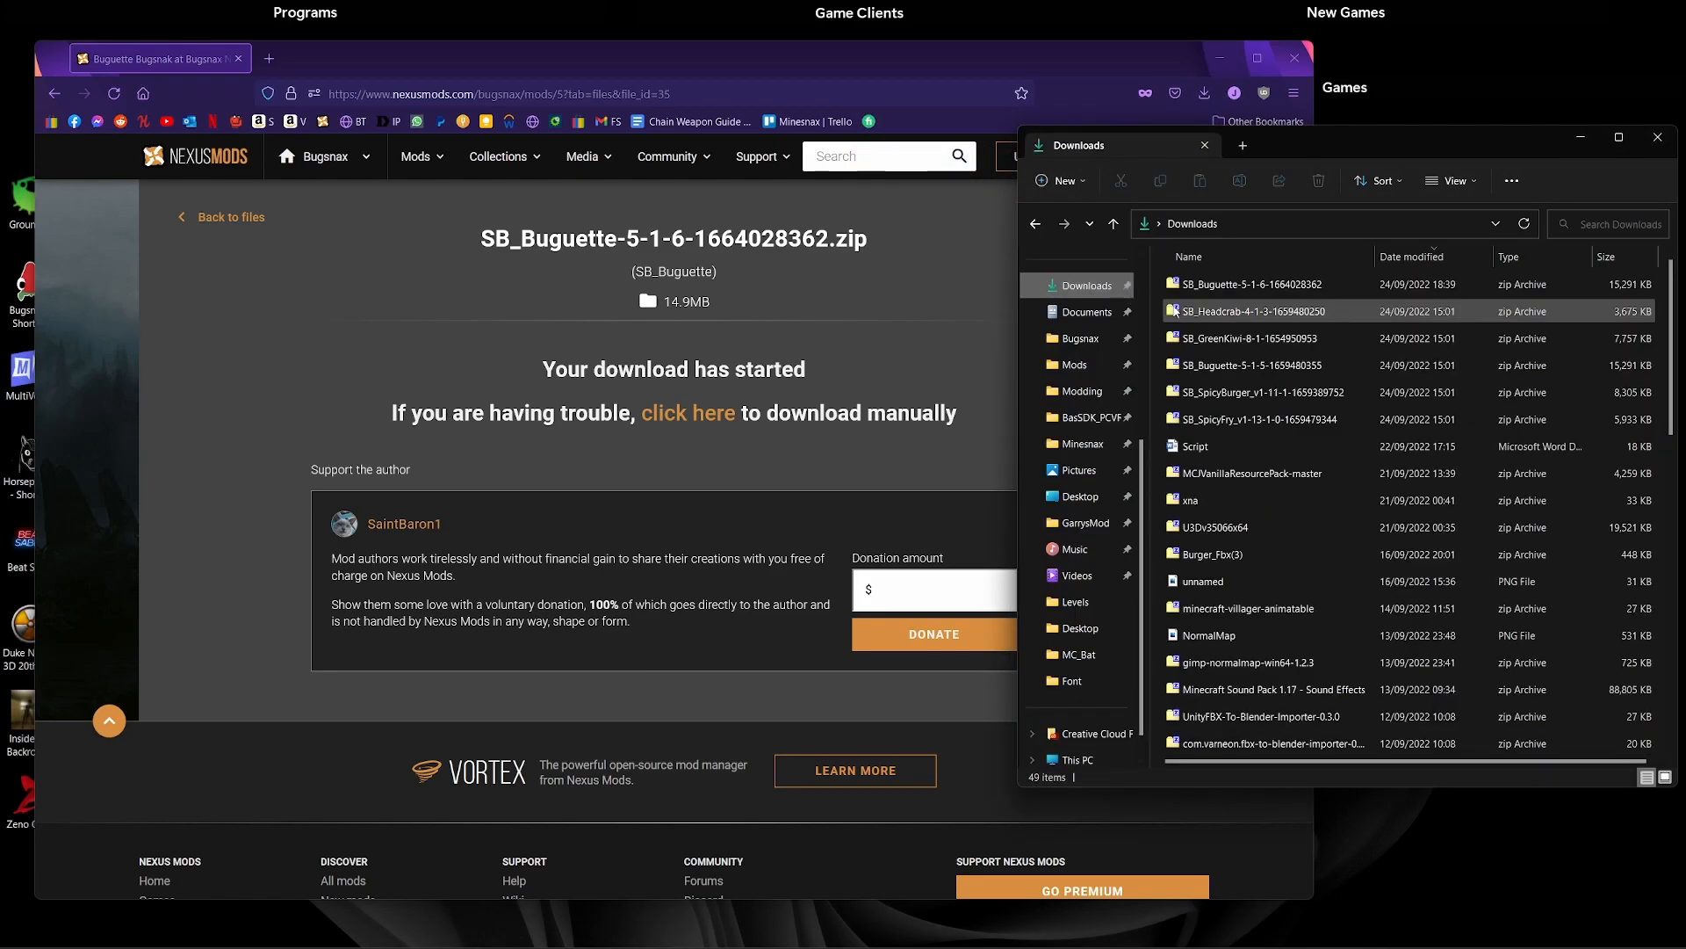
pyautogui.click(1251, 282)
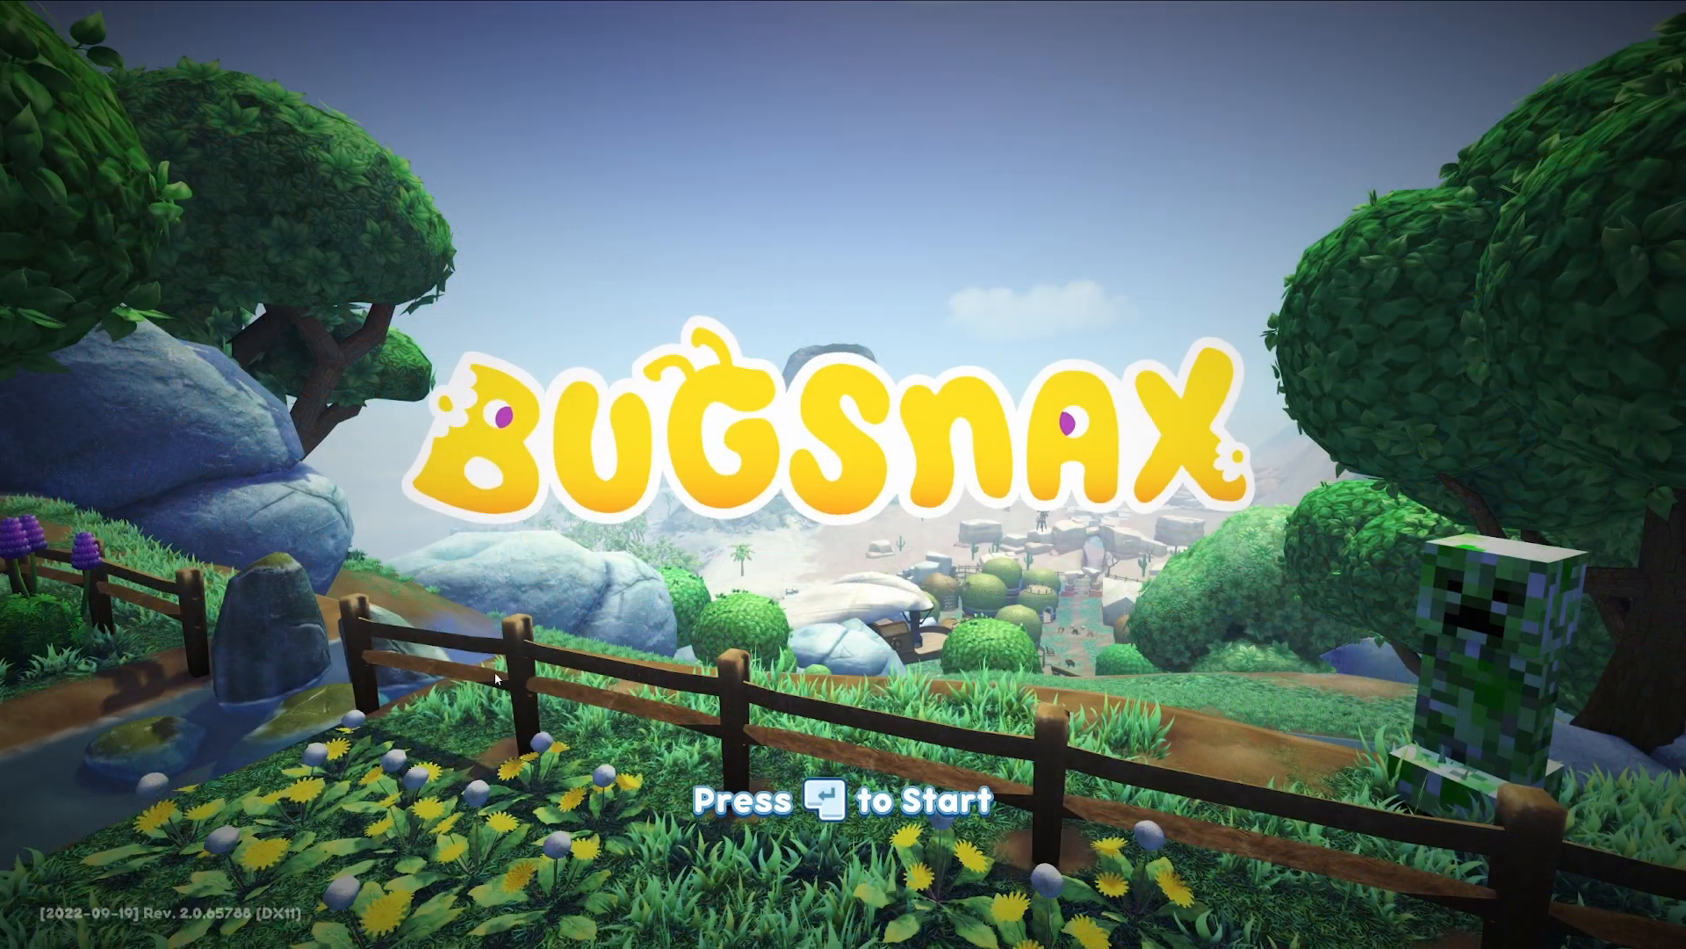
# - Start the game from the Bugsnax title screen and load into the world
pyautogui.press('enter')
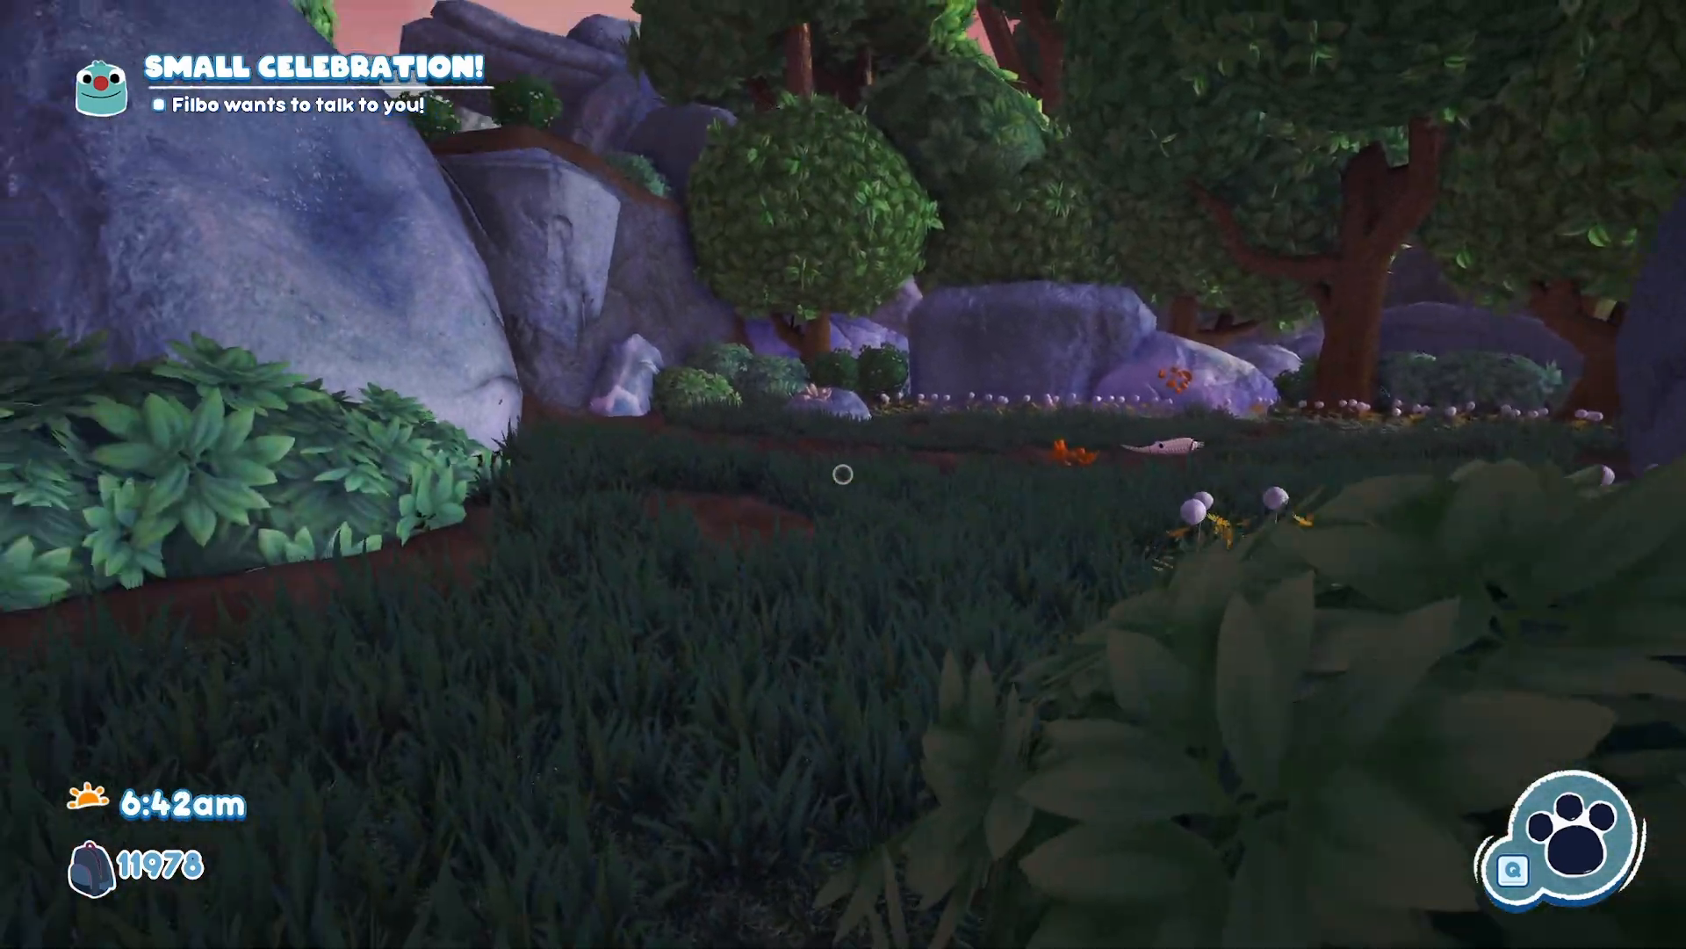
pyautogui.moveTo(843, 475)
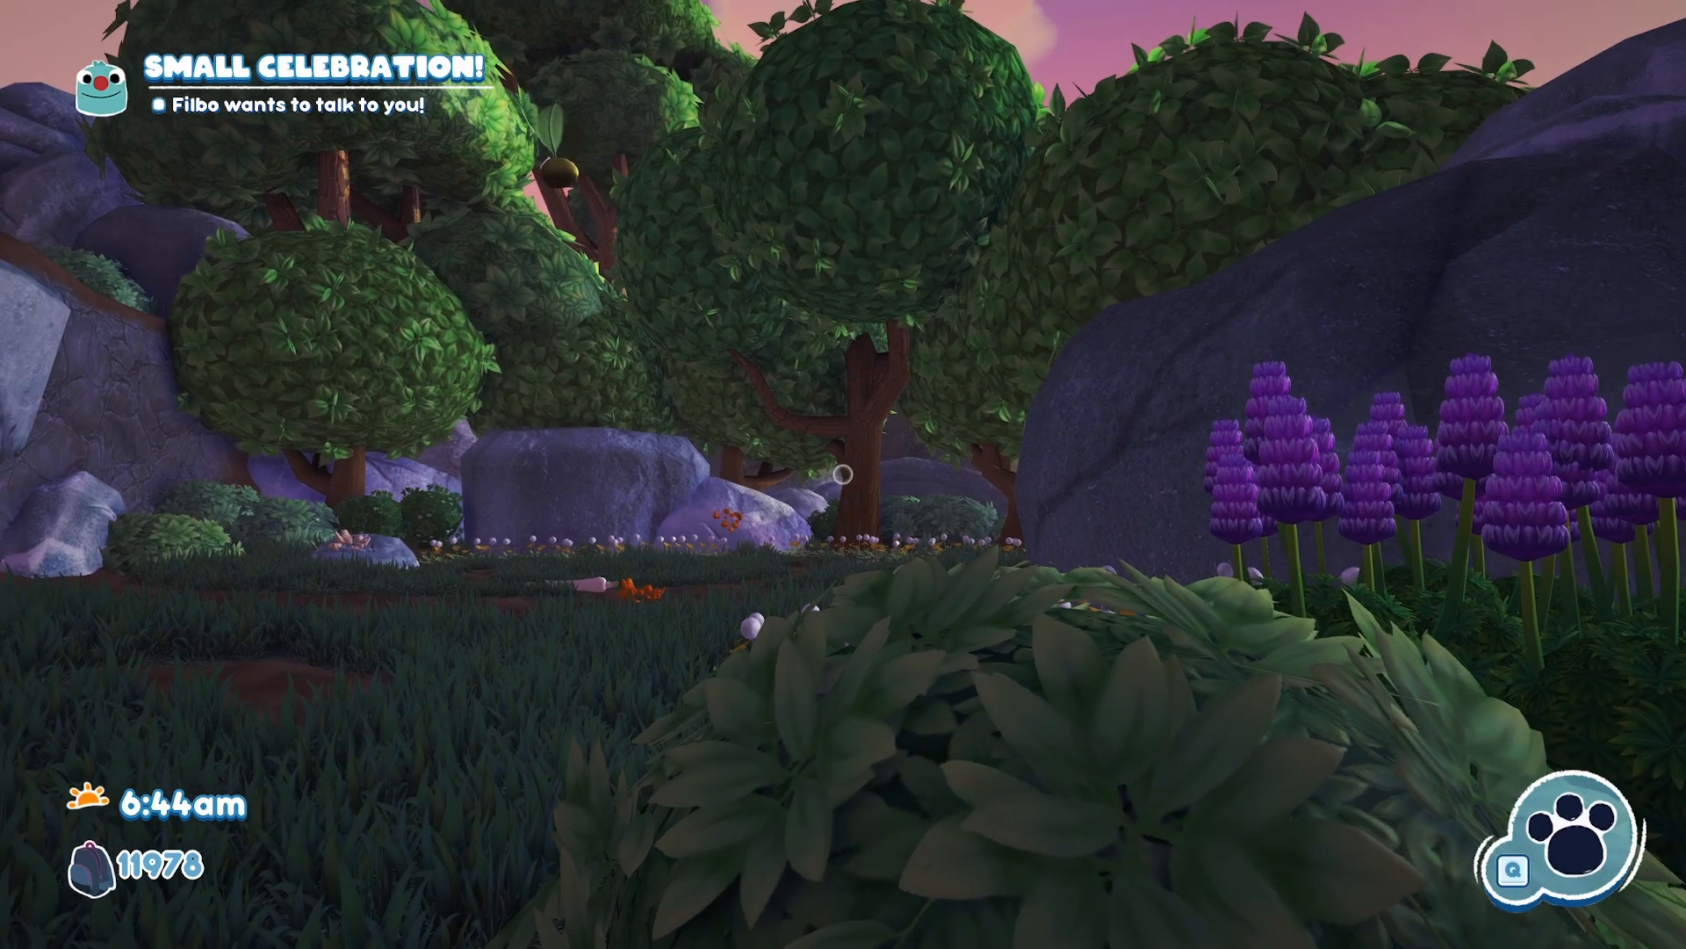